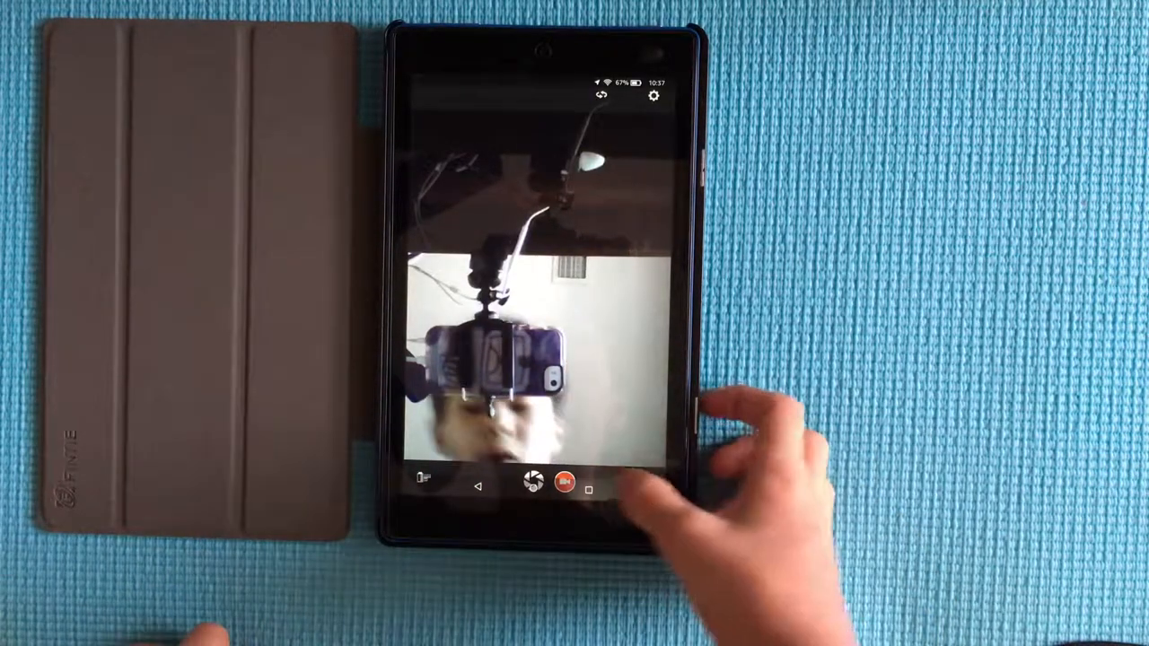
Leave the Camera and return to the launcher's Home page showing the app grid.
{"action": "left_click", "coordinate": [535, 488]}
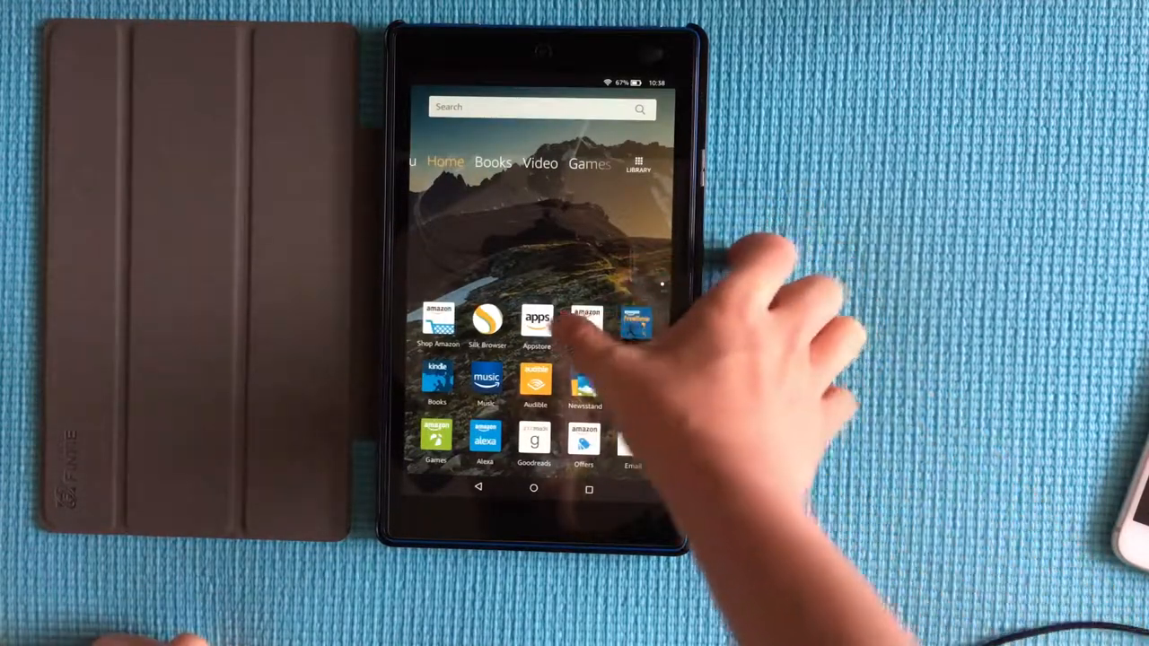